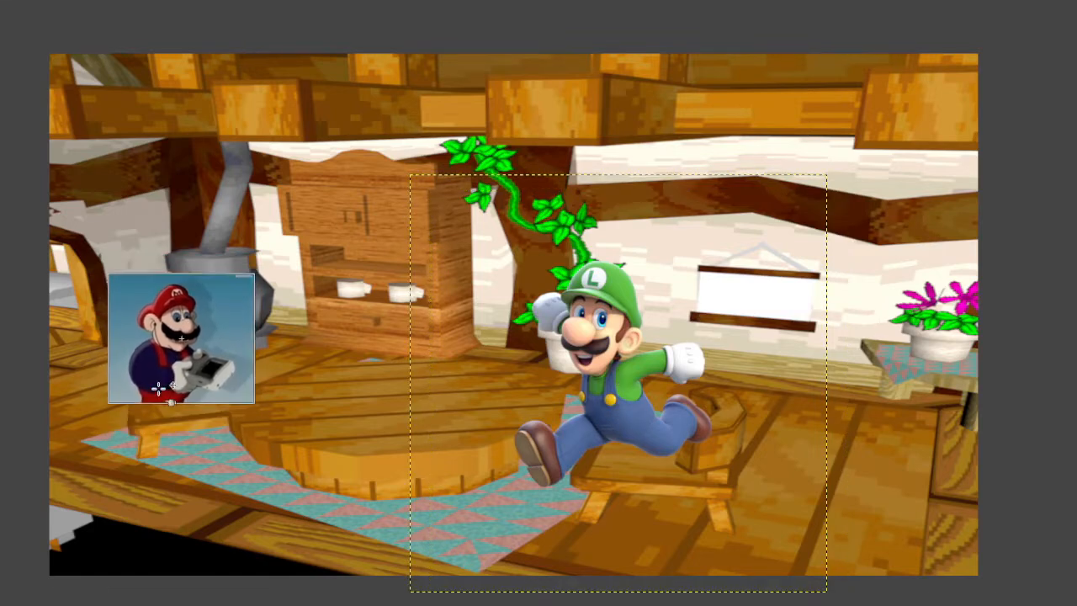
# Drag the Mario layer slightly right to sit over the stove on the left.
pyautogui.moveTo(181, 341); pyautogui.dragTo(239, 316)
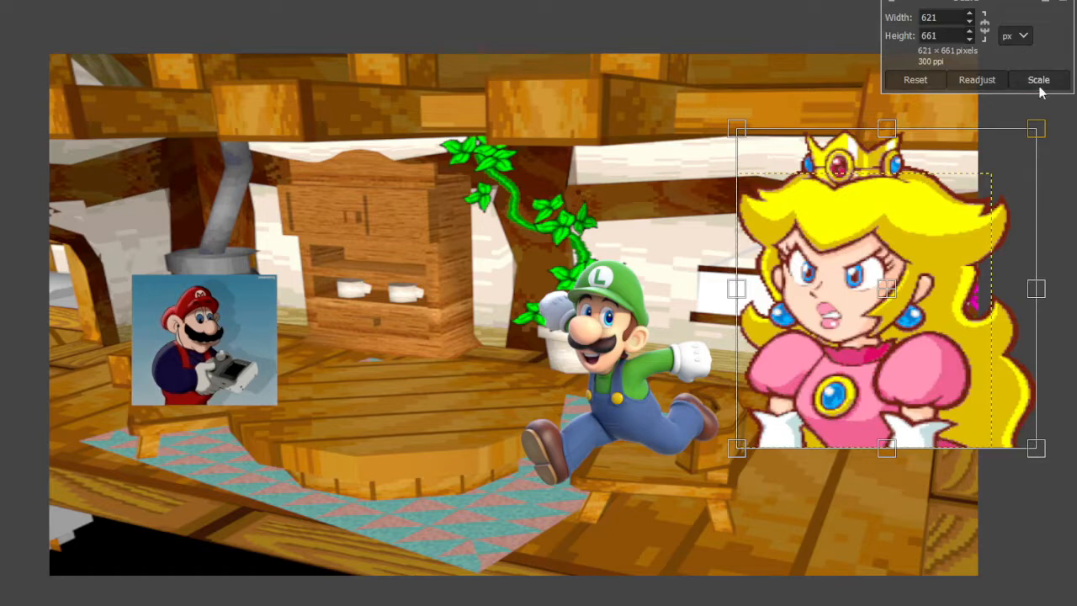
# Apply the 621 × 661 pixel scale to the Peach layer.
pyautogui.click(1038, 79)
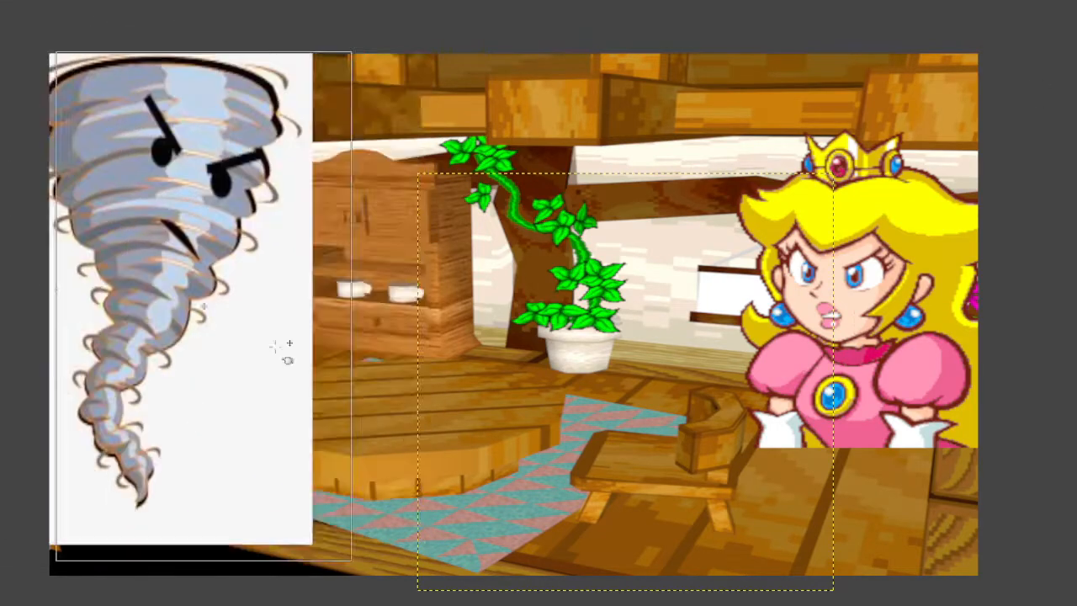
# Drag the tornado layer from the left edge across to the scene's right side.
pyautogui.moveTo(202, 312); pyautogui.dragTo(766, 320)
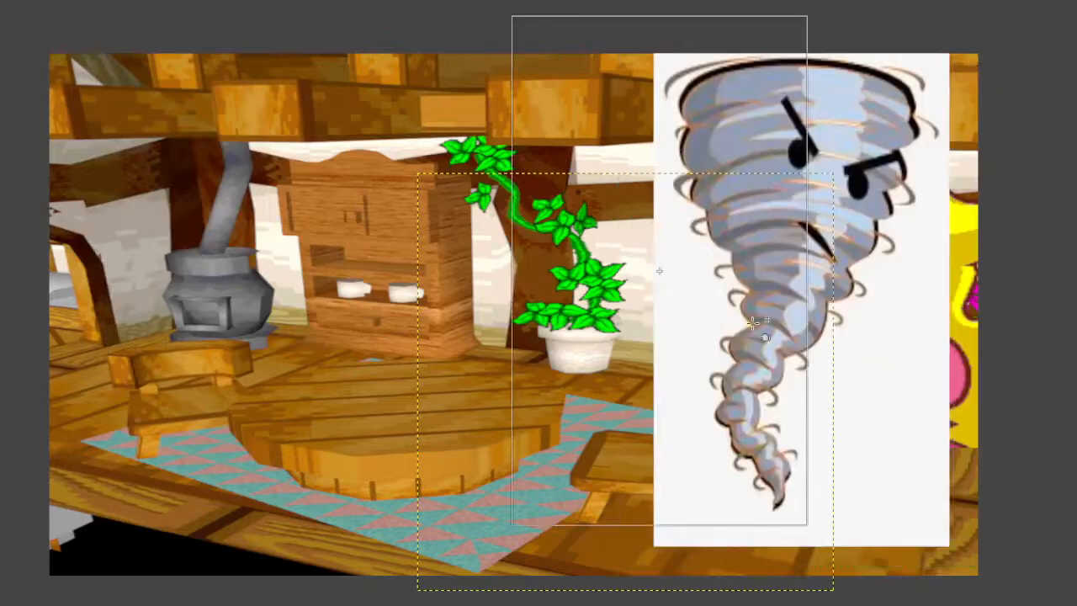